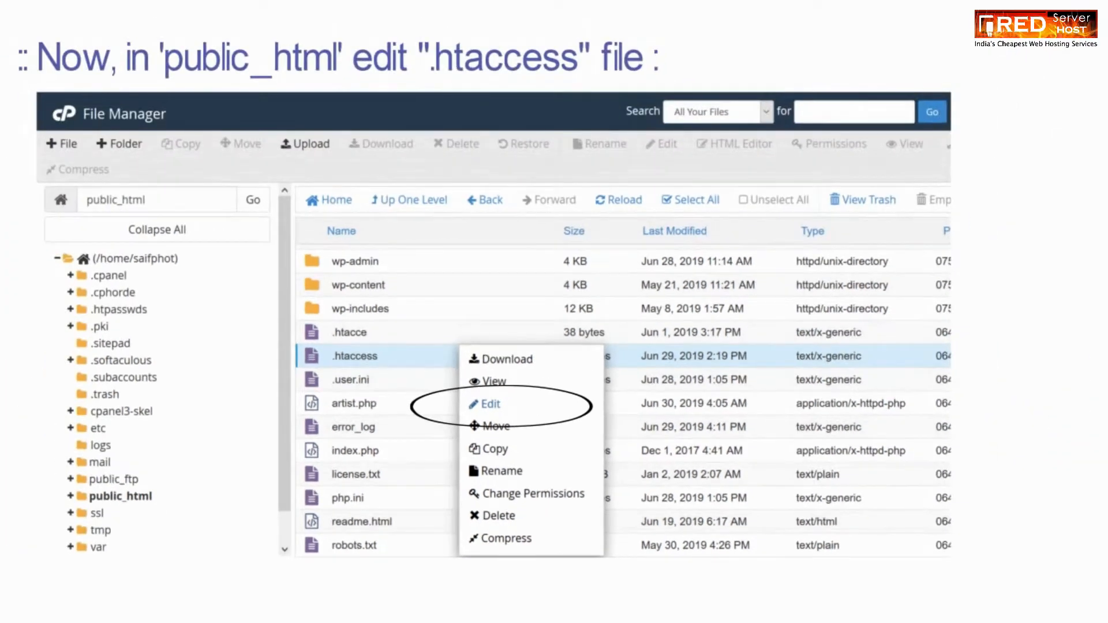
Step: Edit .htaccess so line 2 reads 'DirectoryIndex saif.php index.html index.php'
{"action": "left_click", "coordinate": [489, 404]}
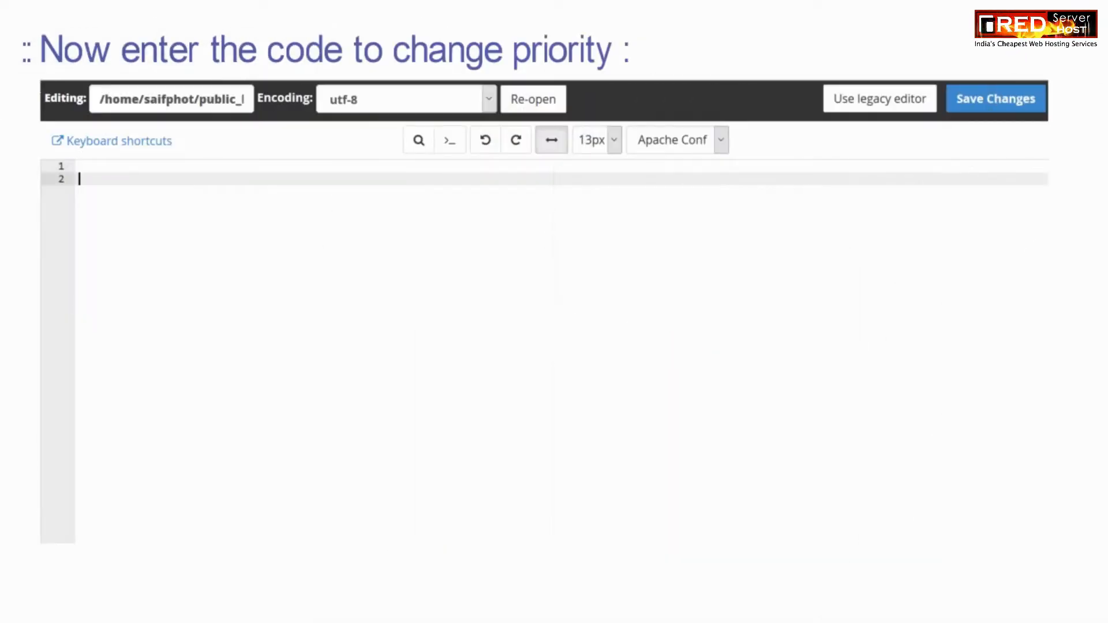
{"action": "type", "text": "DirectoryIndex saif.php index.html index.php"}
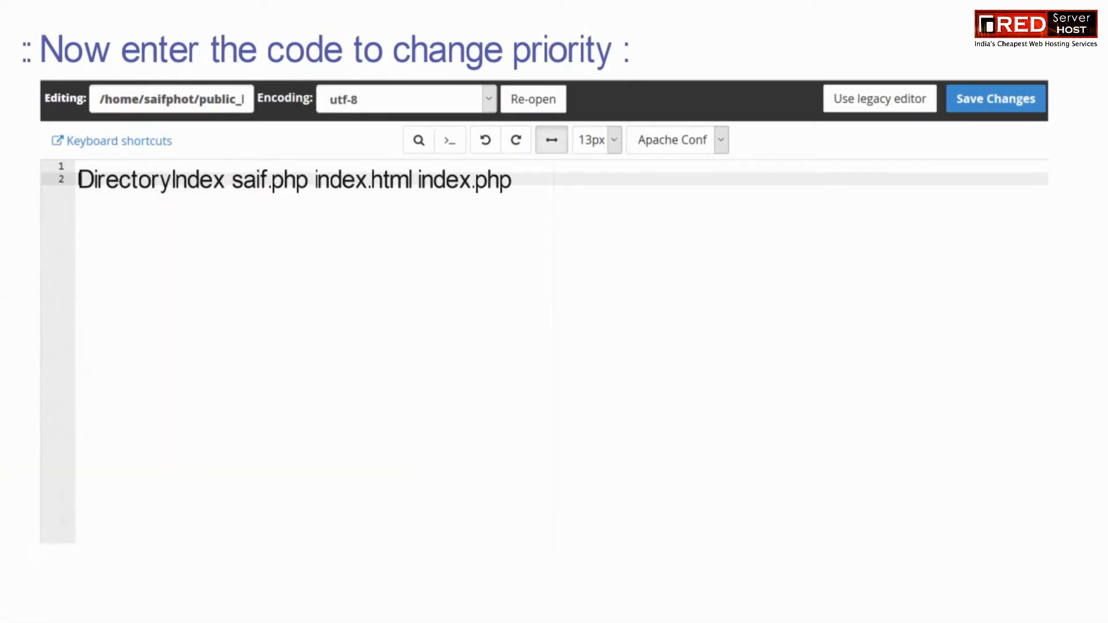